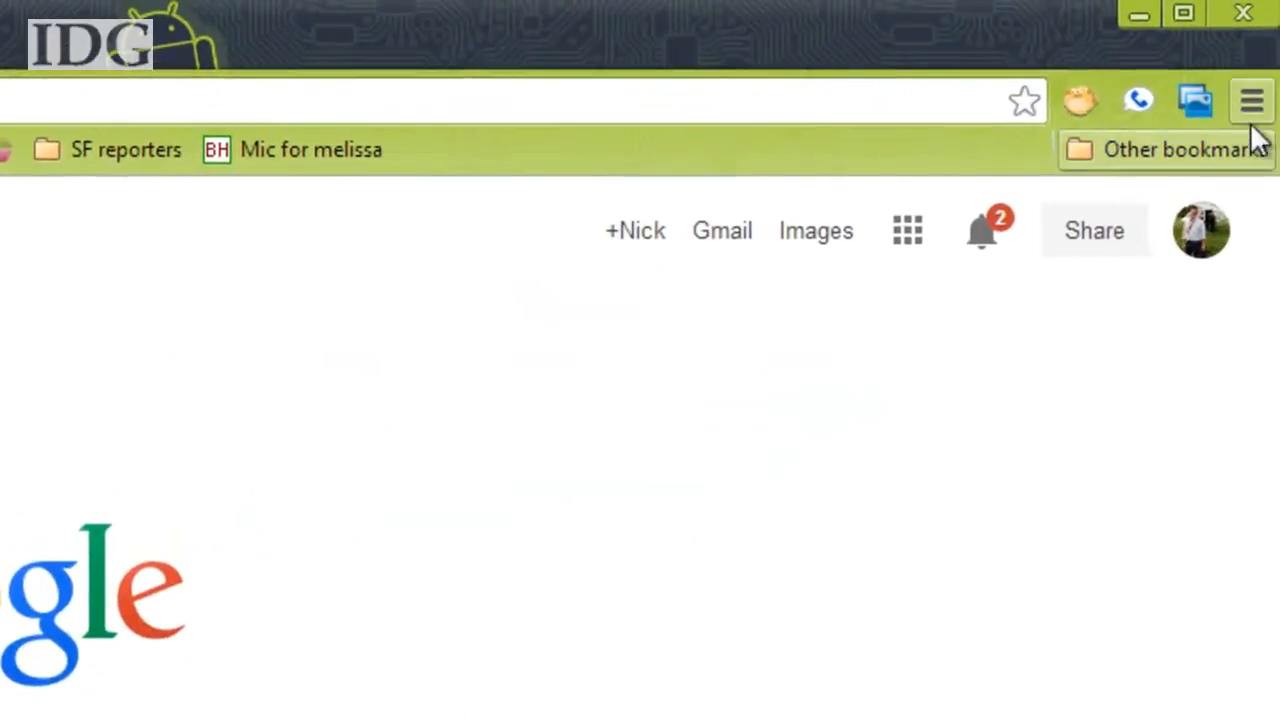
Bring up Chrome's browsing history from the main menu.
click(1252, 100)
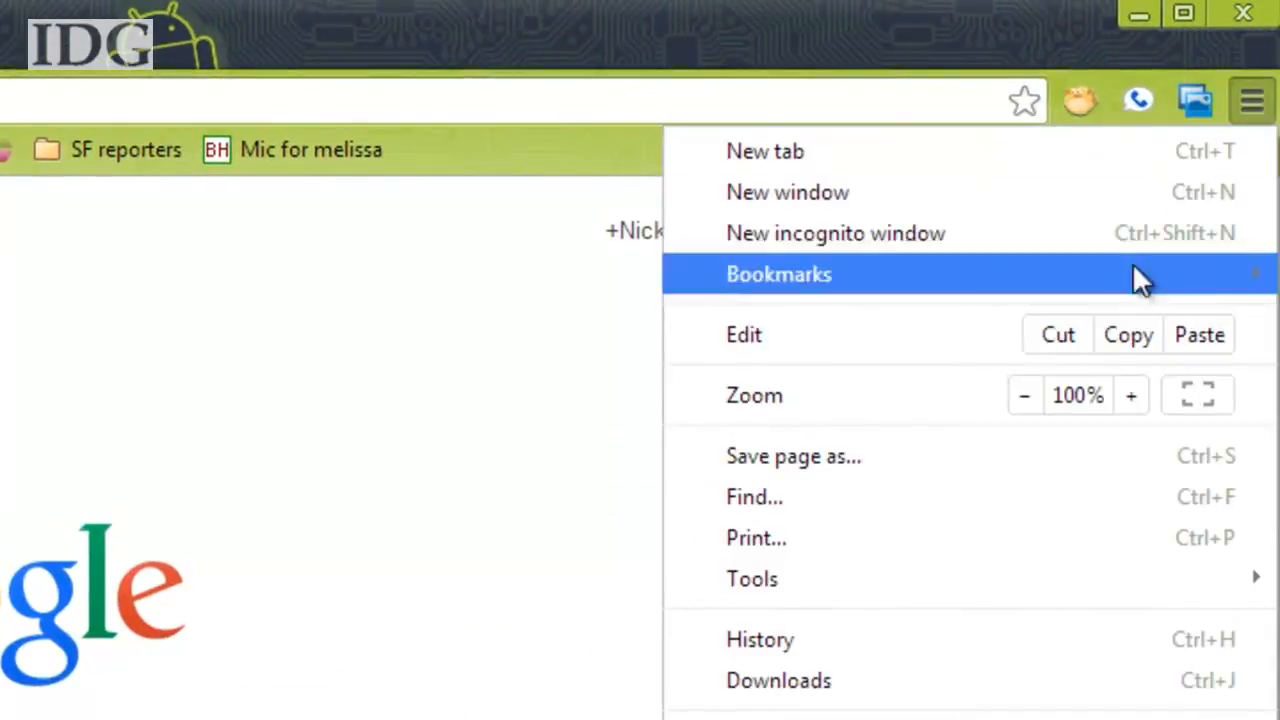
click(760, 640)
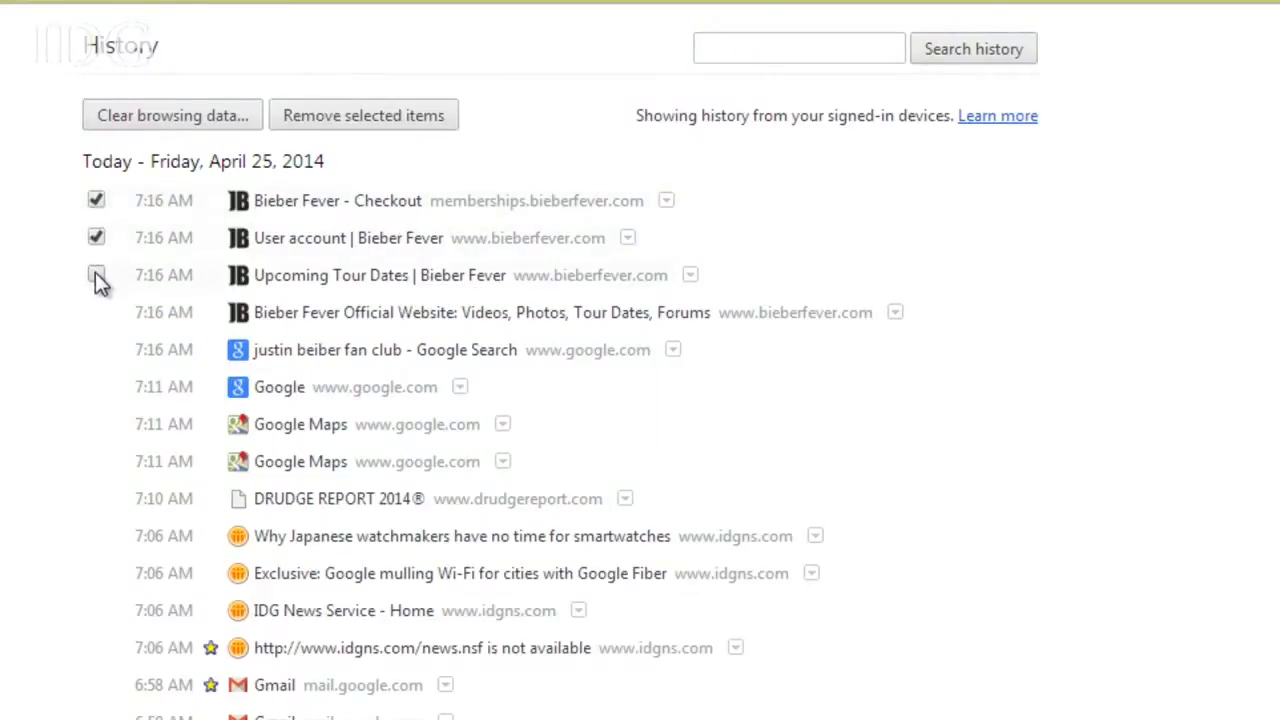
Remove the Bieber Fever tour dates page and the justin beiber fan club search from history.
click(96, 276)
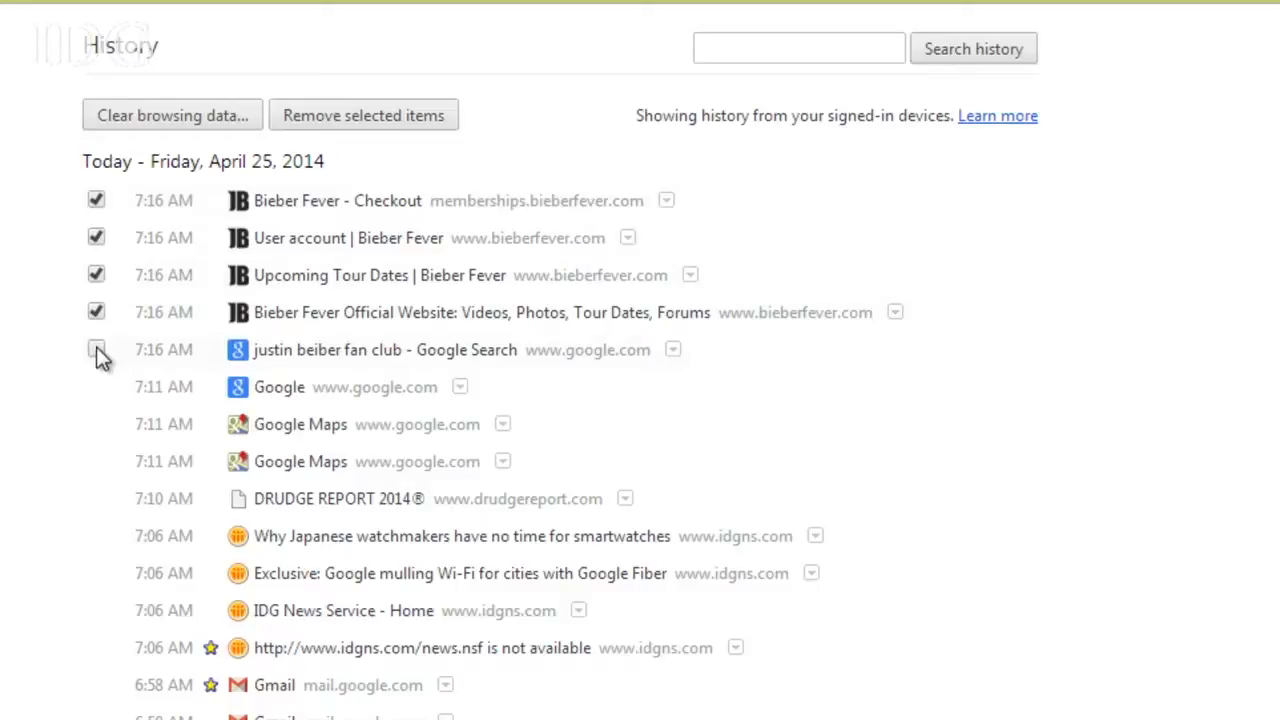
click(96, 348)
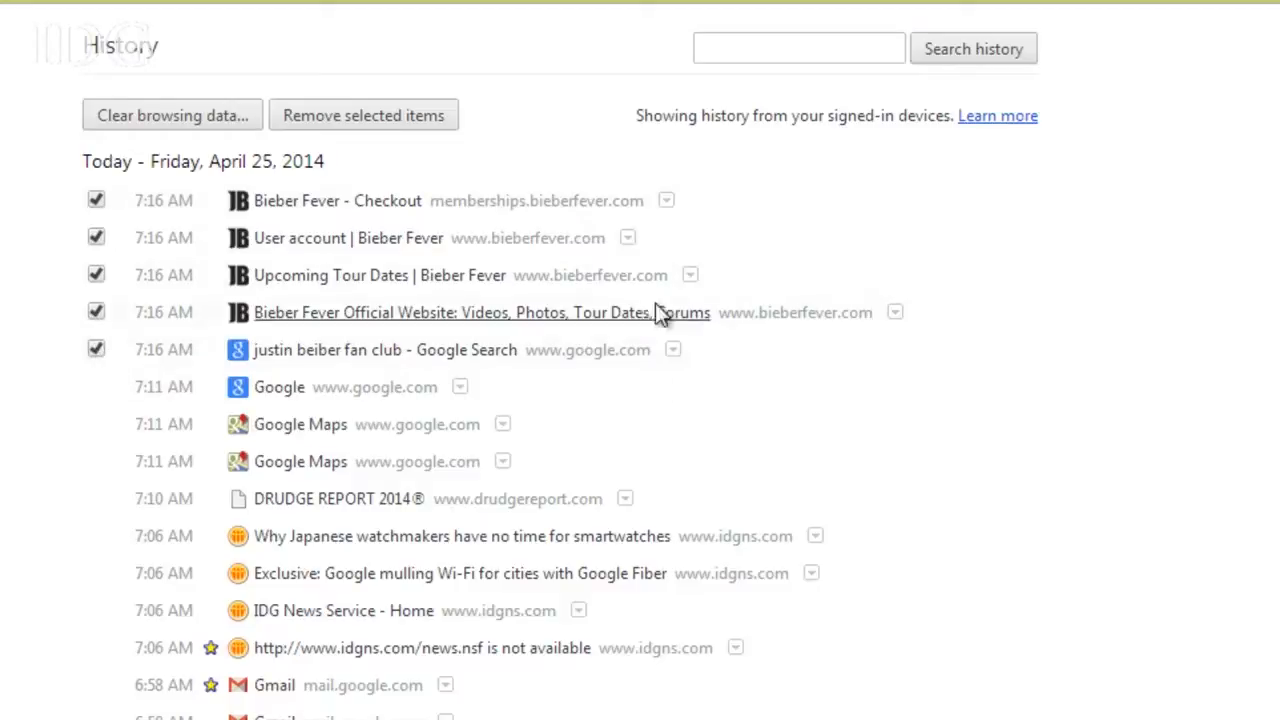
click(364, 114)
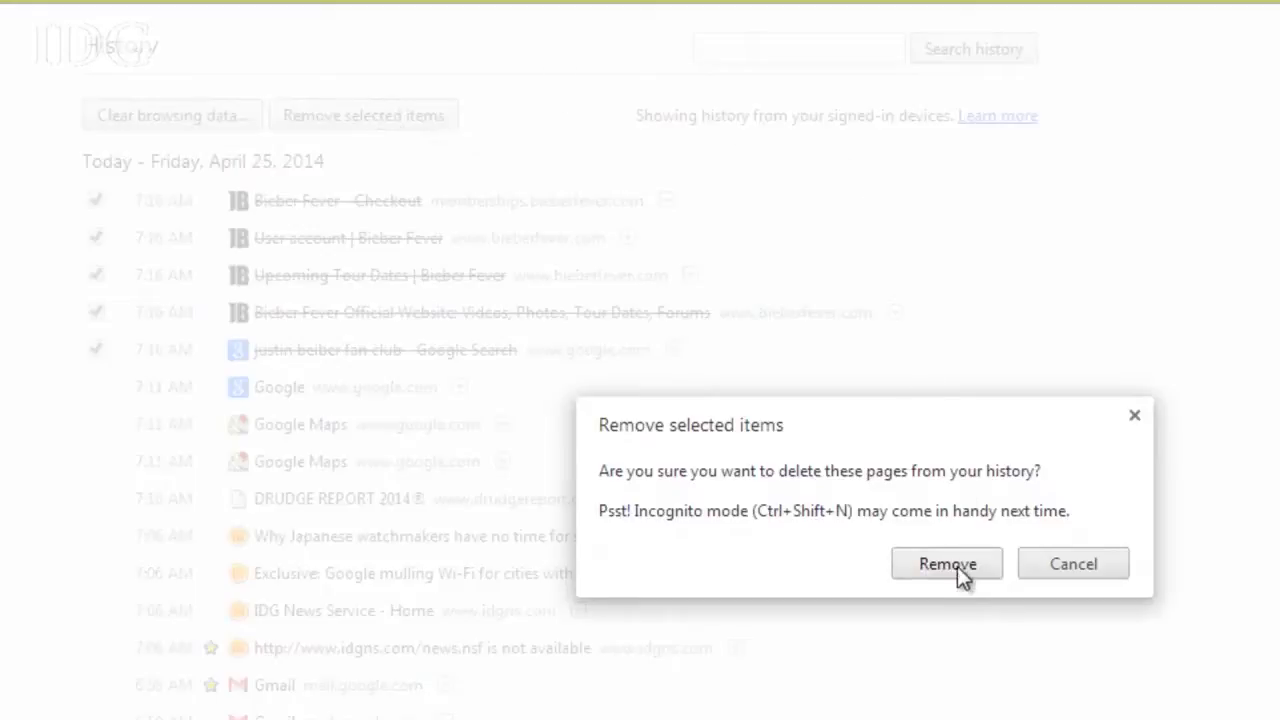
mouse_move(924, 636)
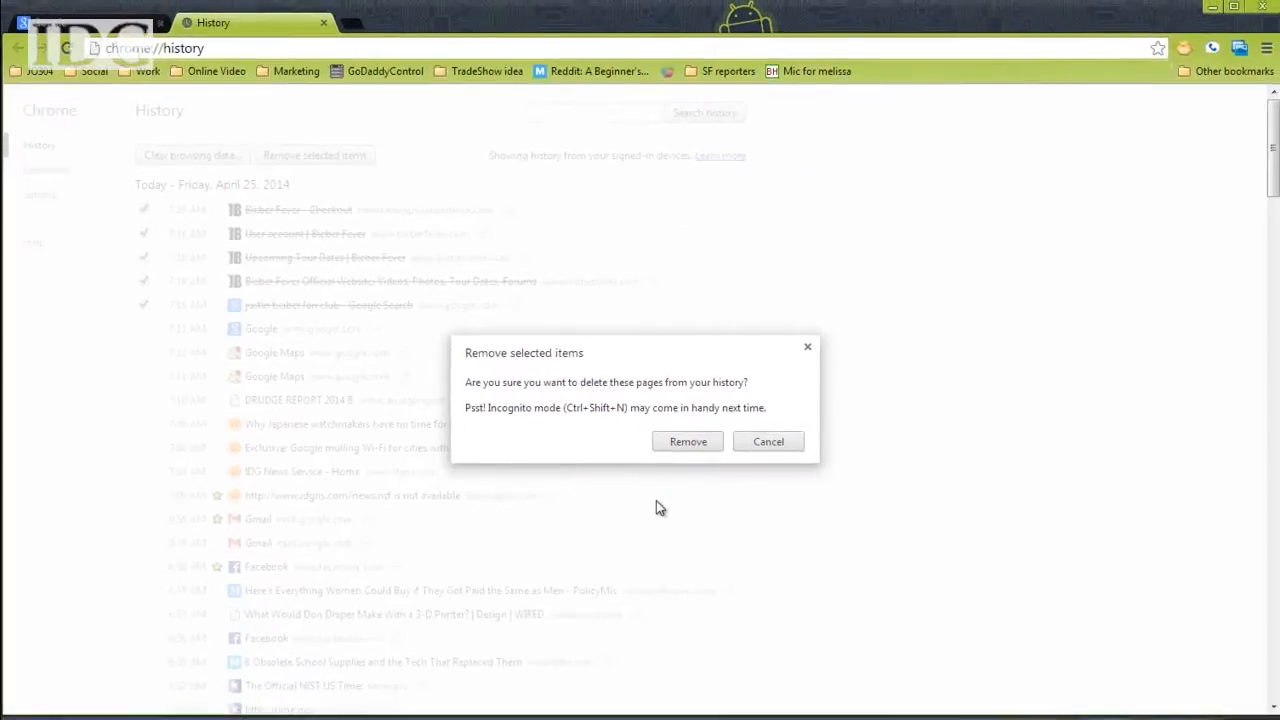
click(688, 442)
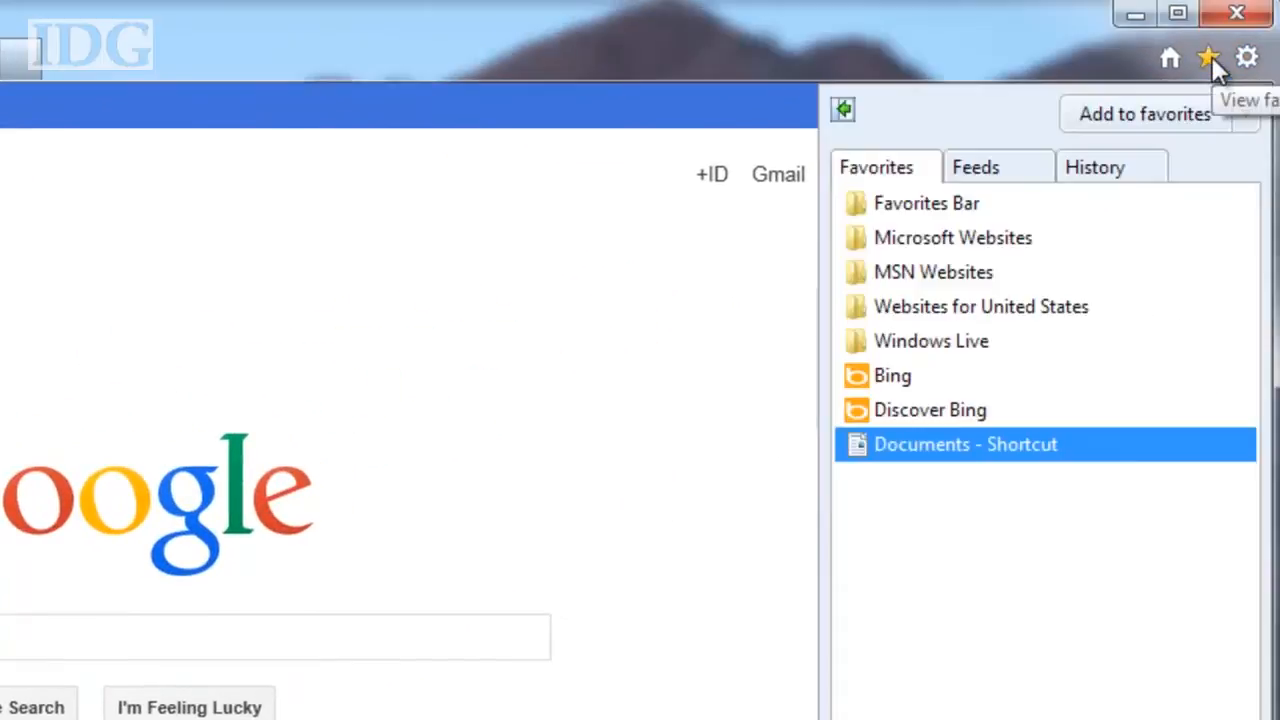
Delete the pokemonfanclubs.webs.com site from Internet Explorer's history viewed by site.
click(1094, 168)
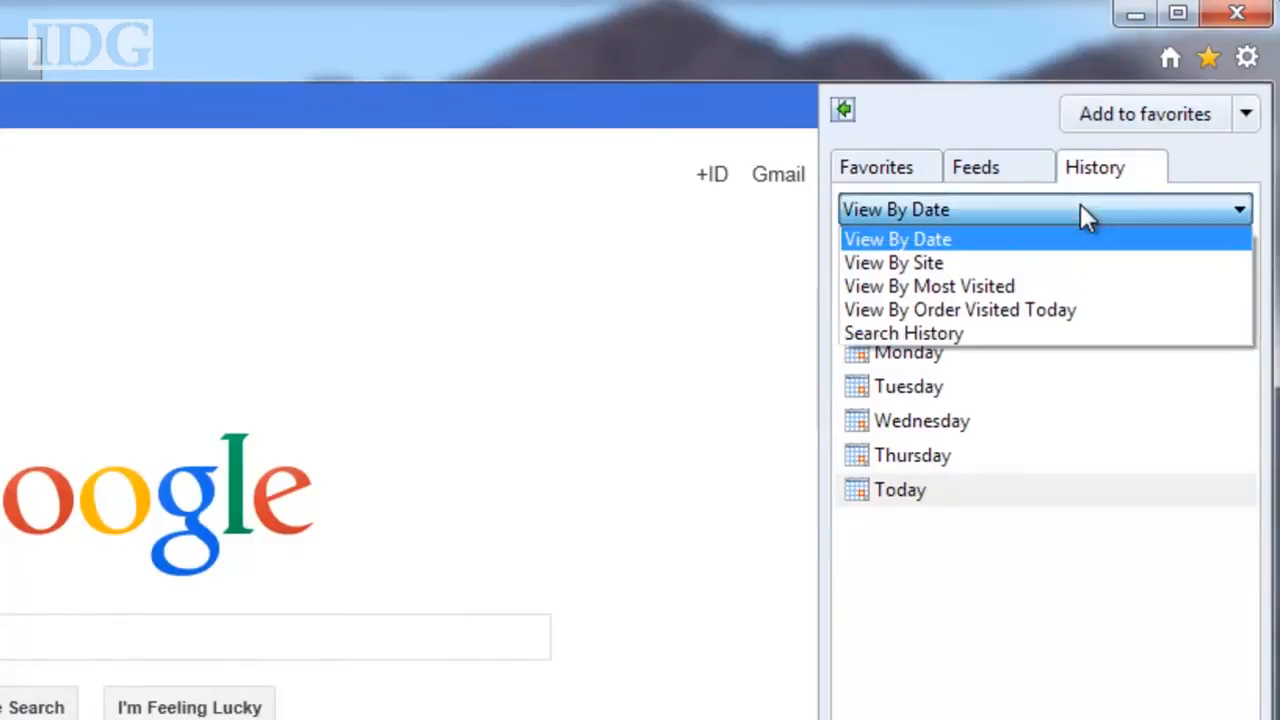
mouse_move(1044, 262)
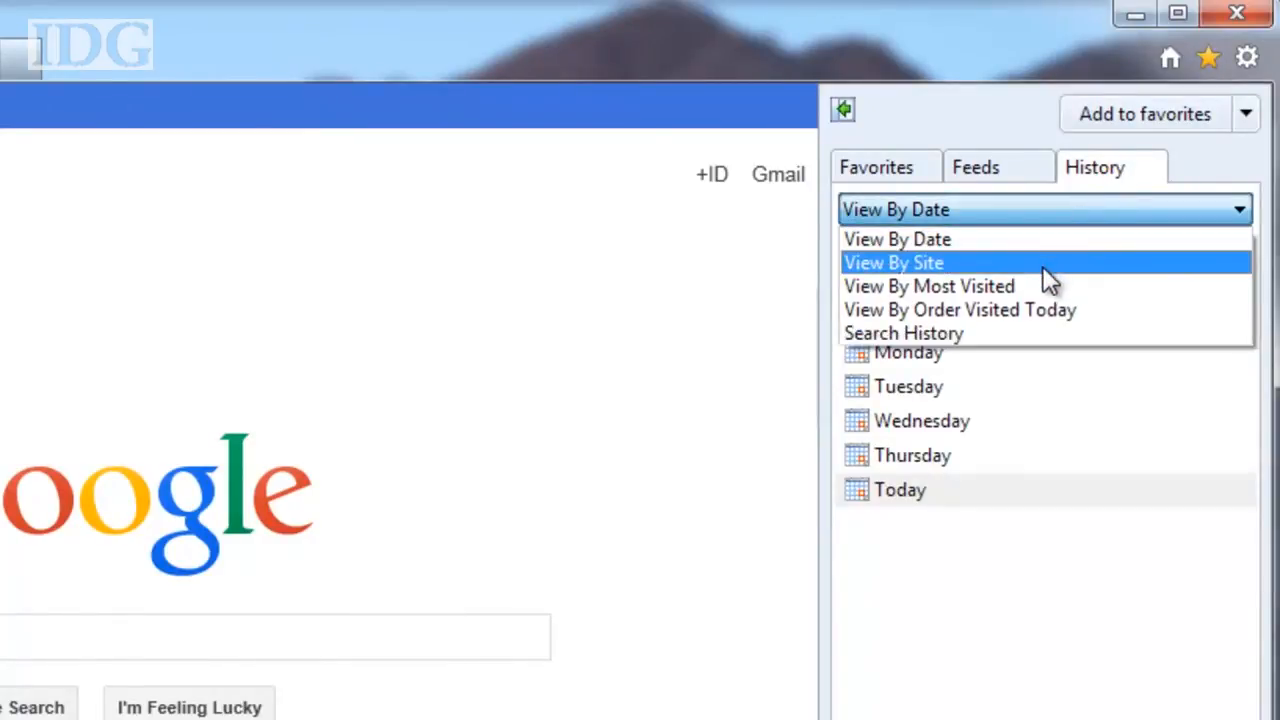
click(892, 262)
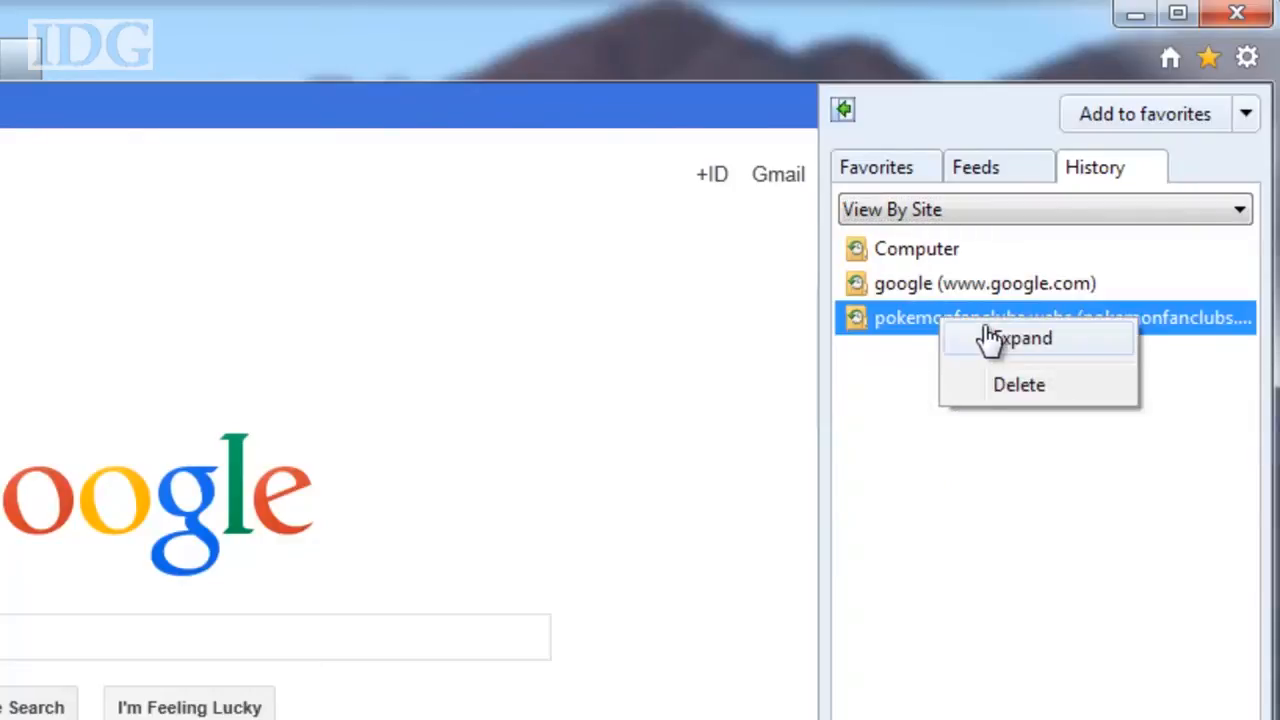
click(1024, 338)
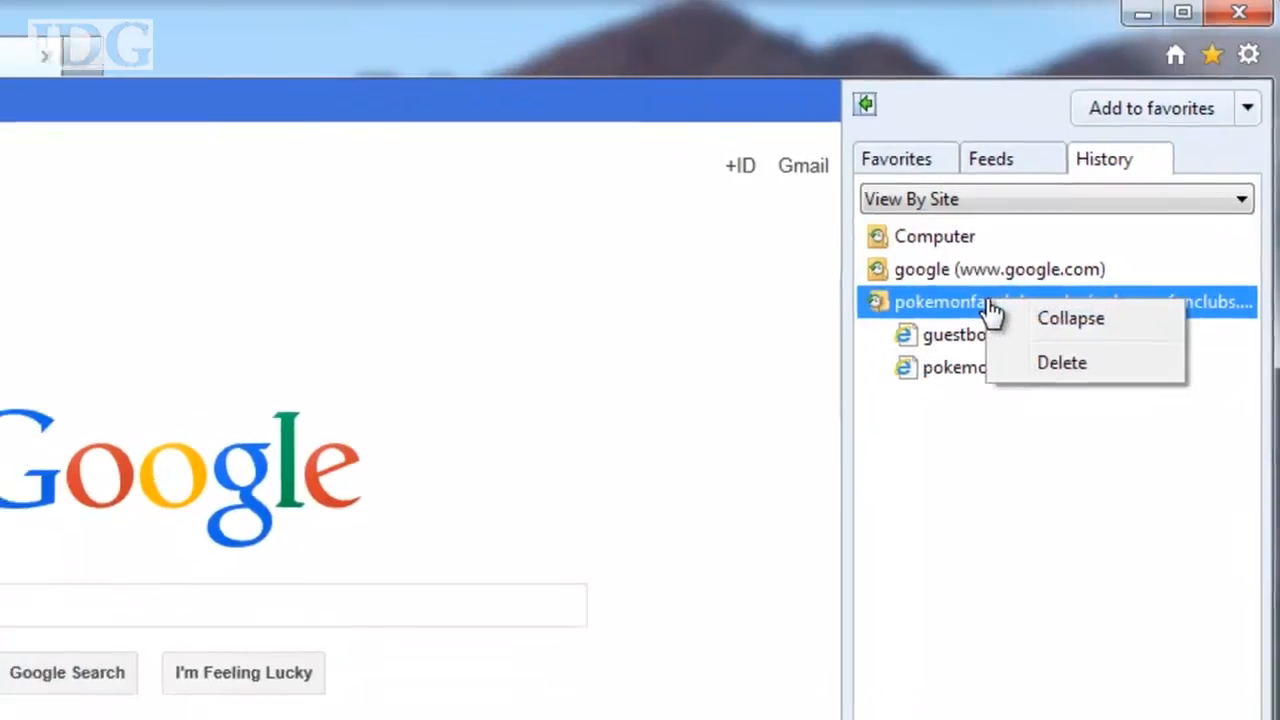
click(1060, 362)
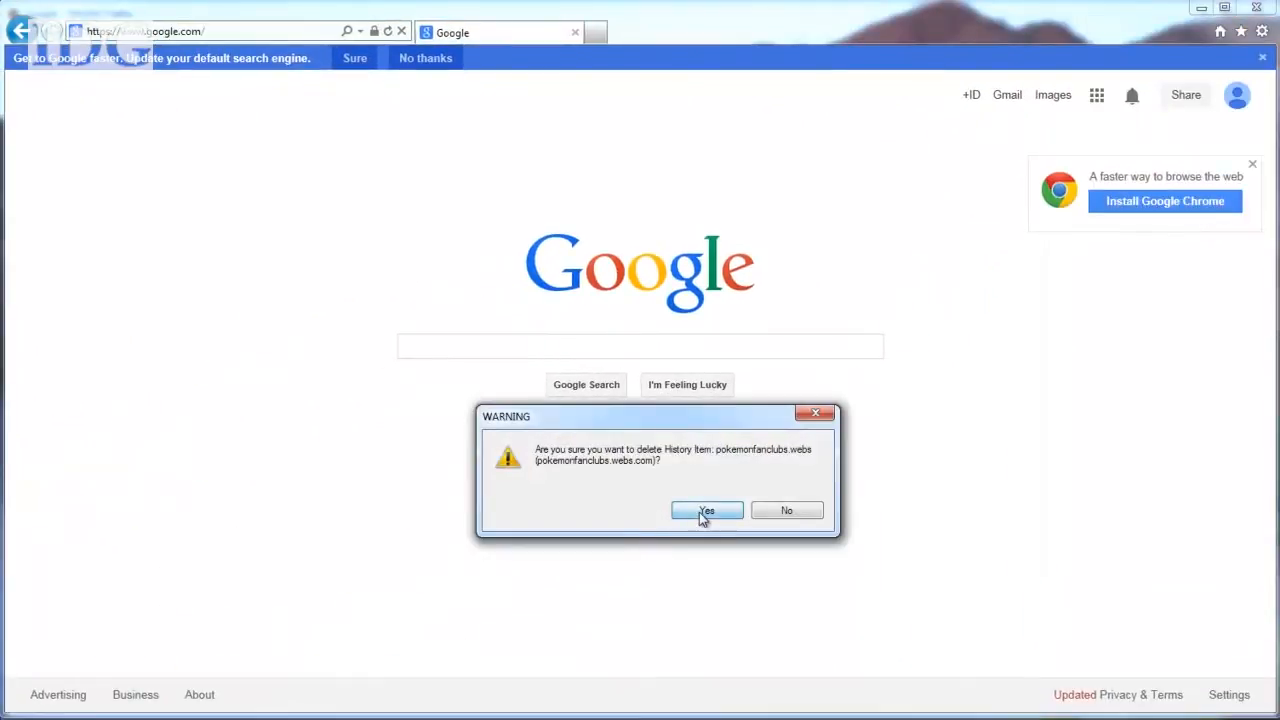
click(708, 510)
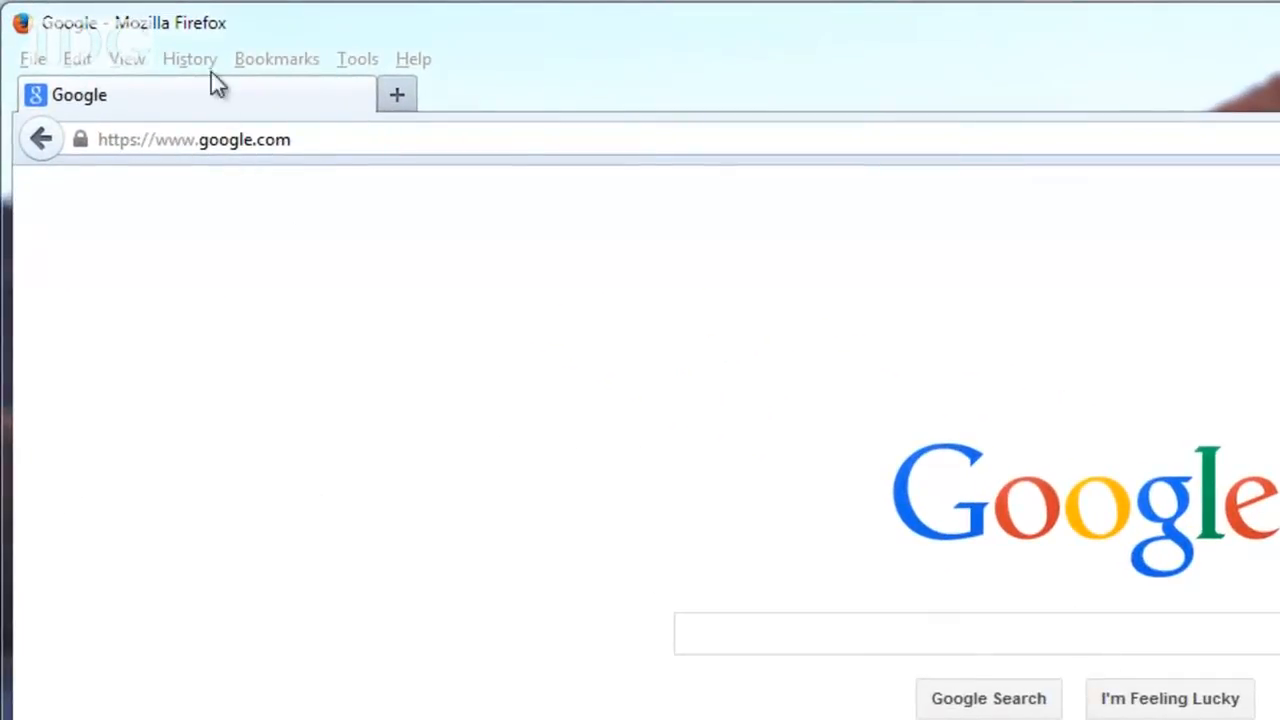
Show Firefox's full browsing history library.
click(188, 58)
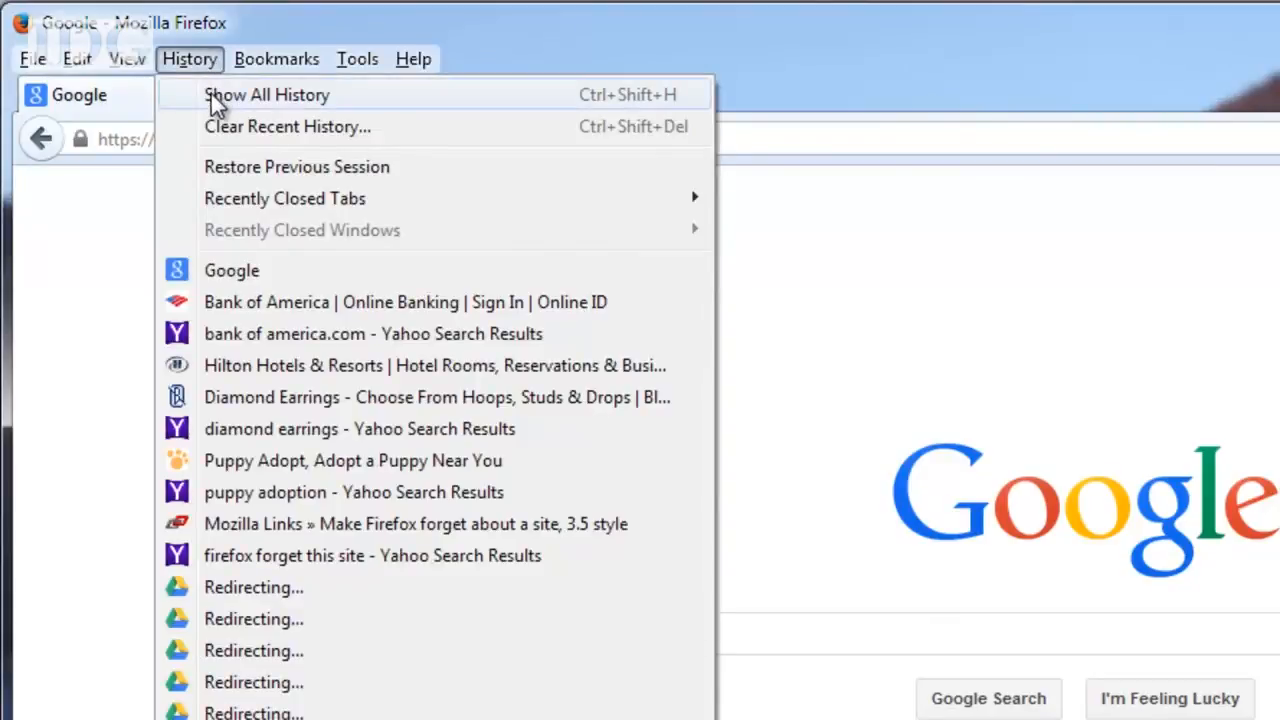
click(268, 94)
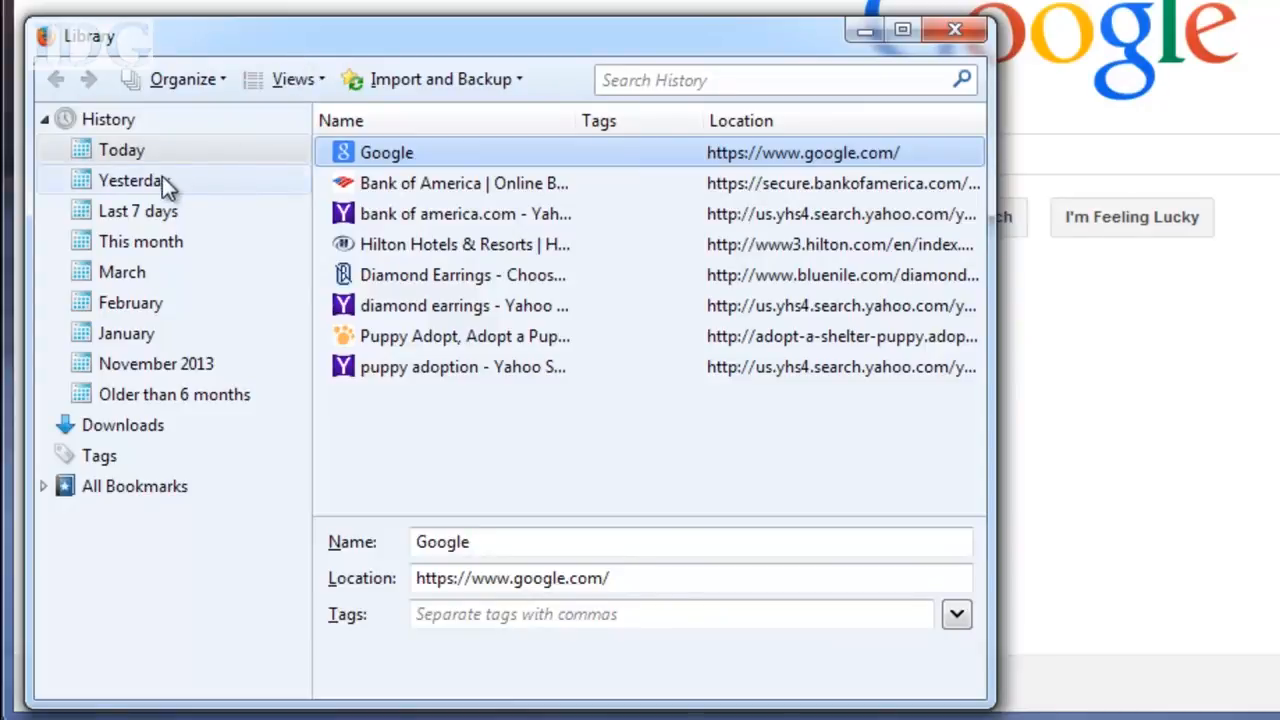
In Today's history, forget the puppy adoption site via the Puppy Adopt entry.
click(132, 180)
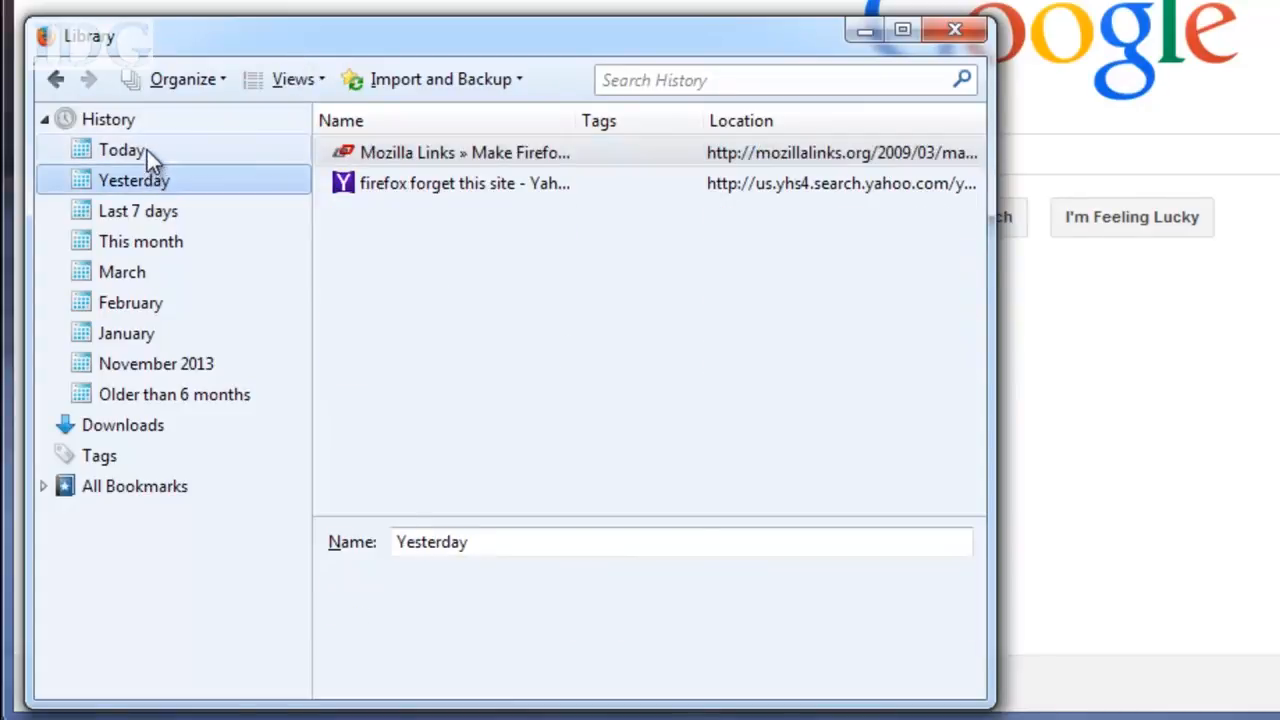
click(120, 148)
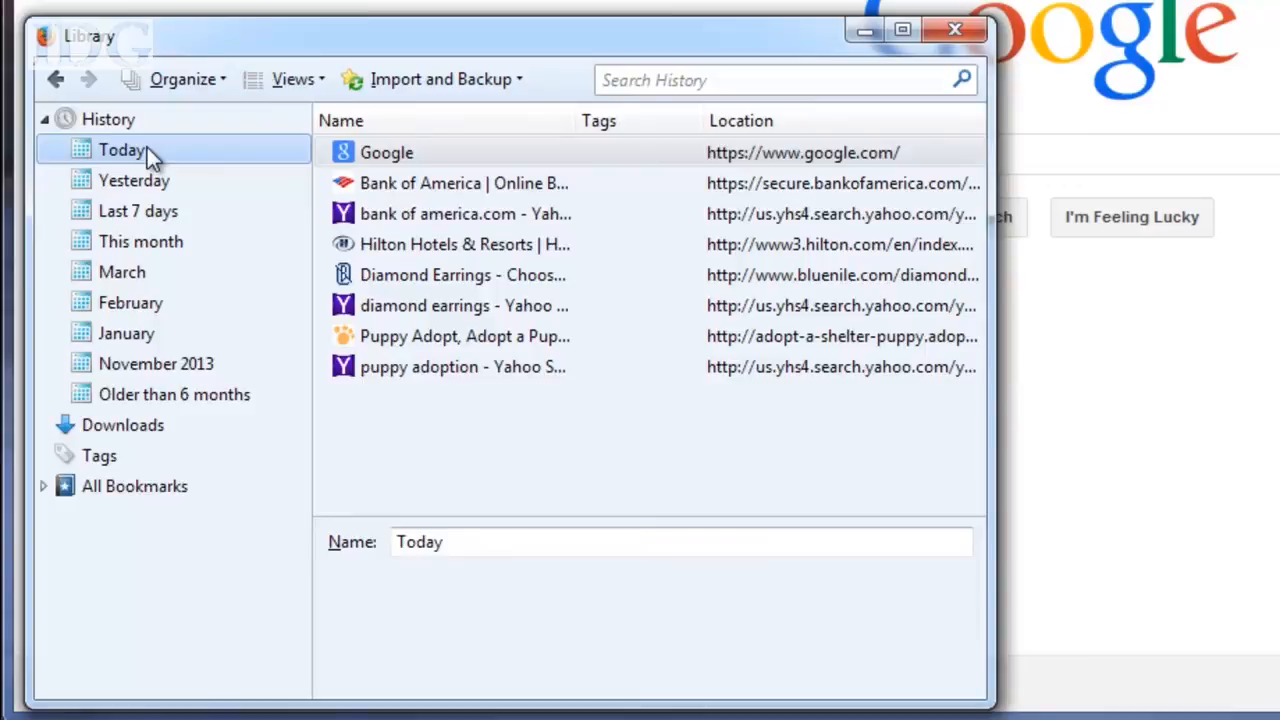
click(464, 276)
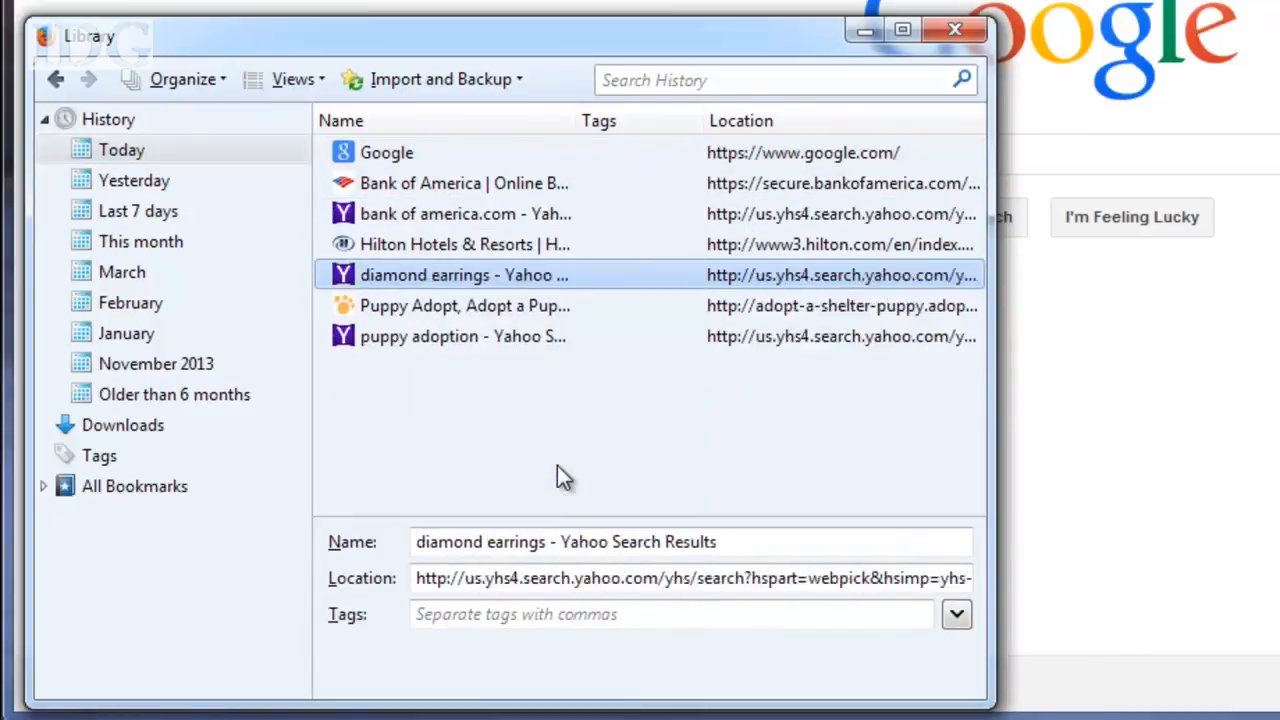
right_click(464, 304)
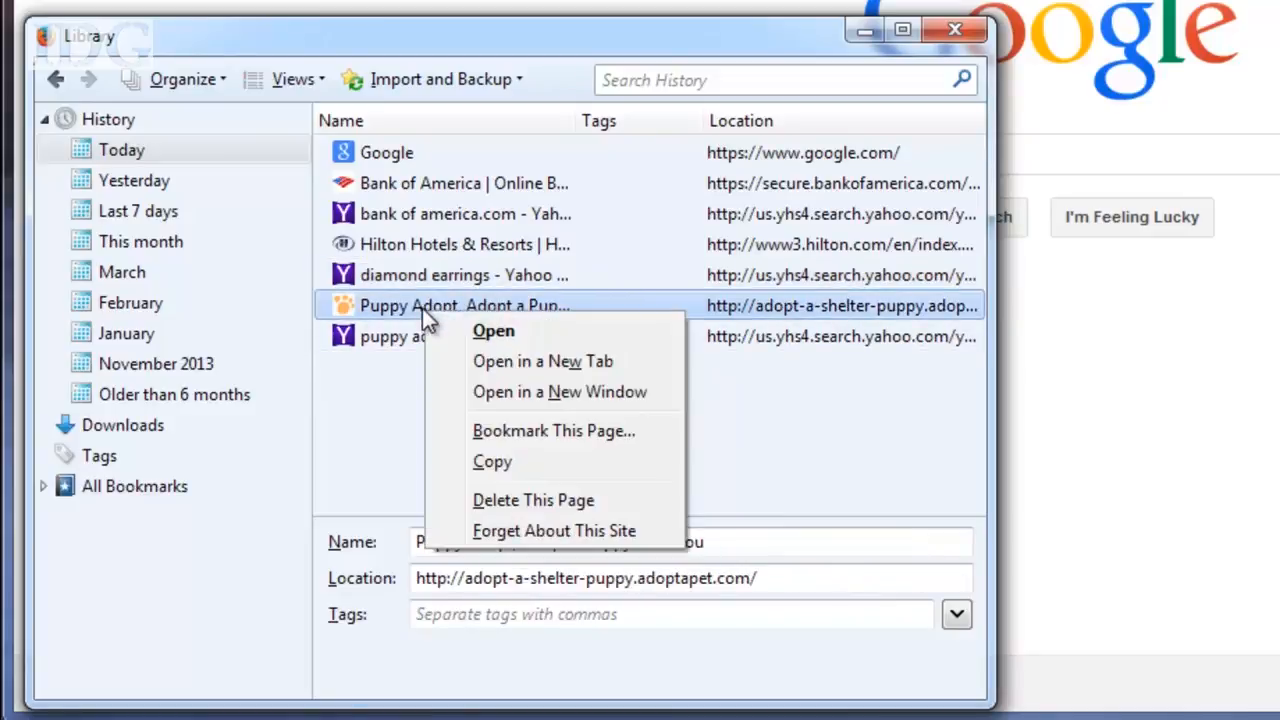
mouse_move(554, 530)
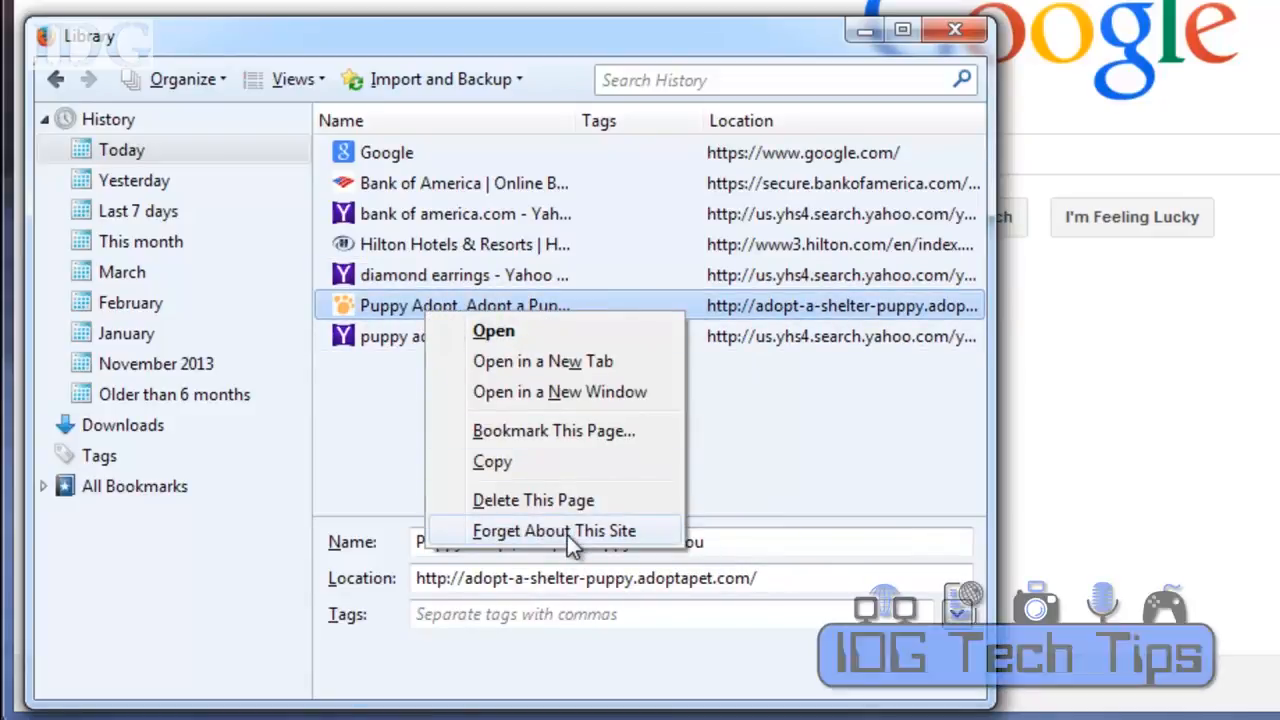
click(552, 530)
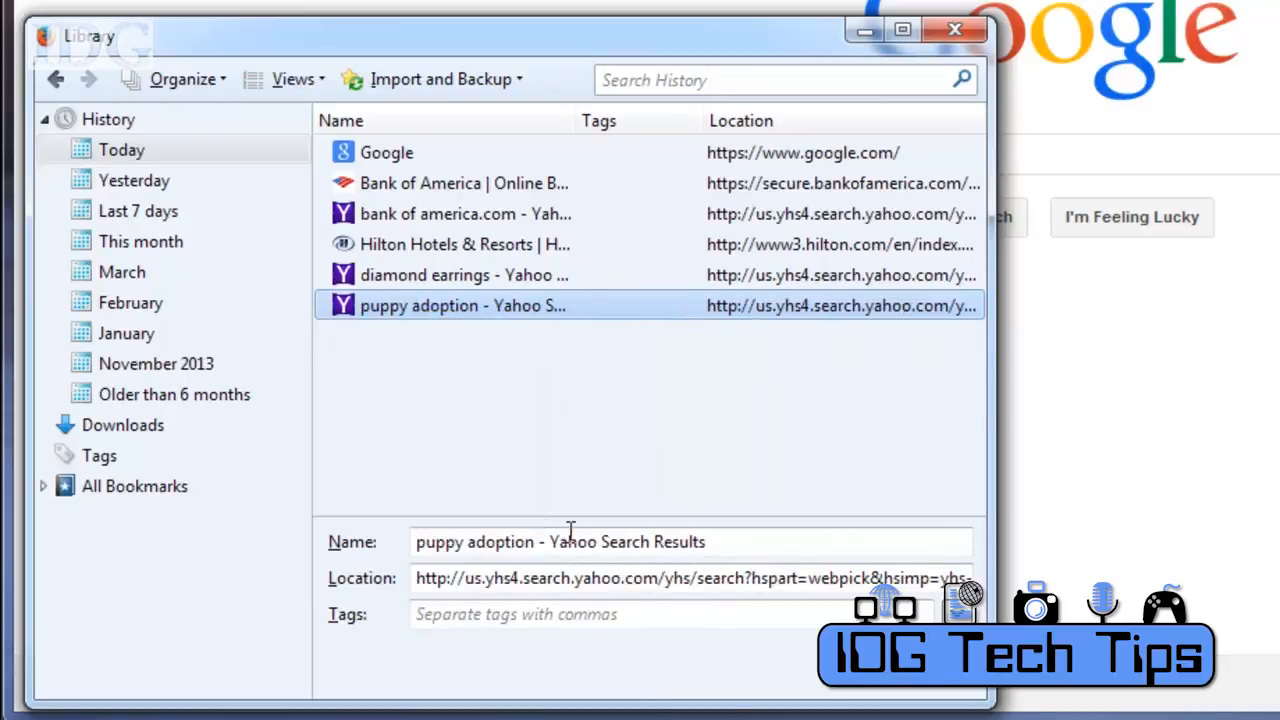